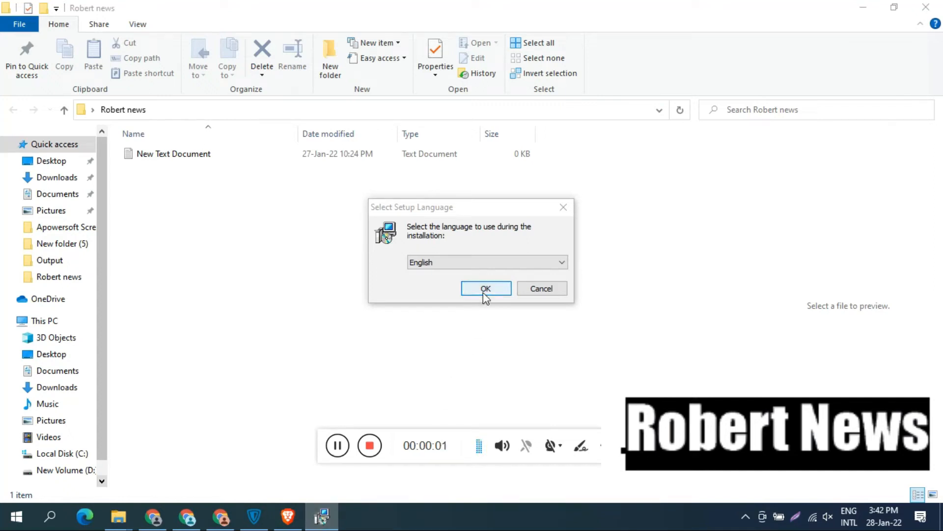
# - Install HiBit Uninstaller in English, keeping the desktop shortcut option checked
pyautogui.click(486, 288)
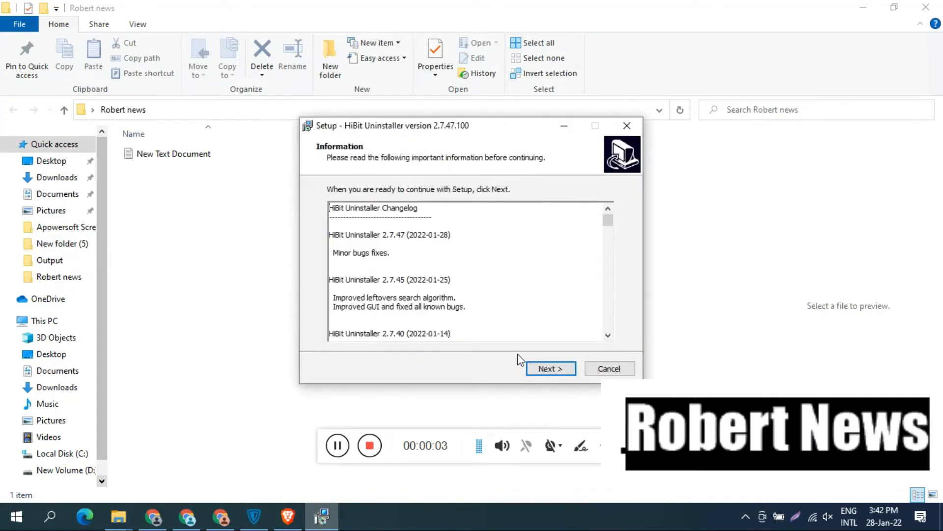
pyautogui.click(550, 368)
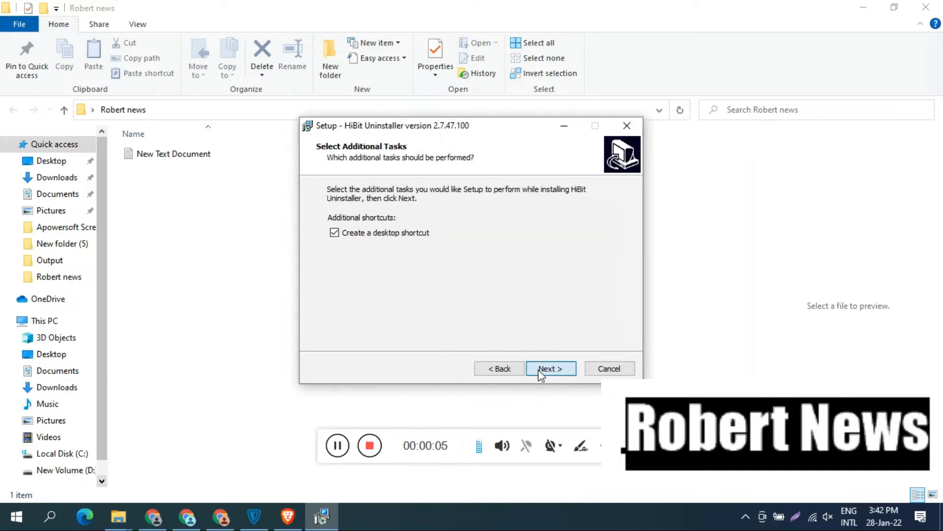
pyautogui.click(550, 368)
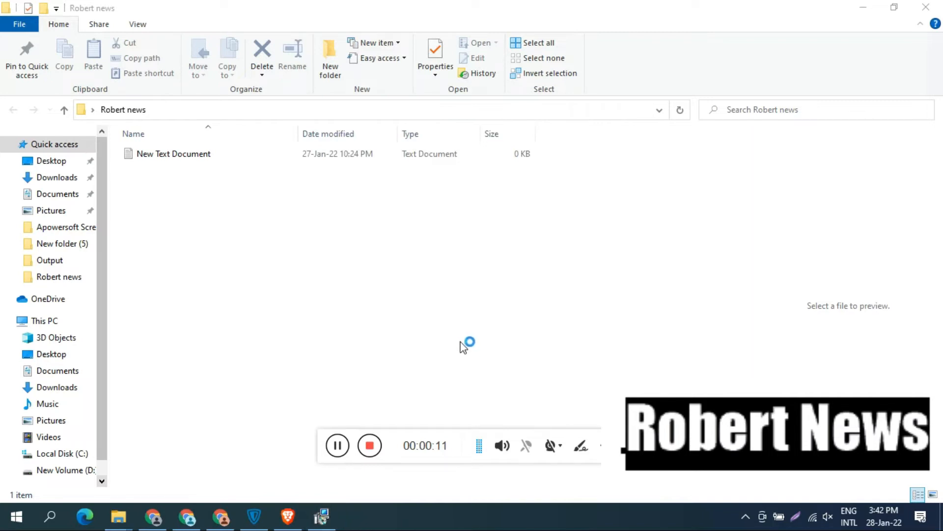
# - Launch HiBit Uninstaller, scroll the program list, view MEGAsync's details and tick FileCenter (820 MB)
pyautogui.click(322, 516)
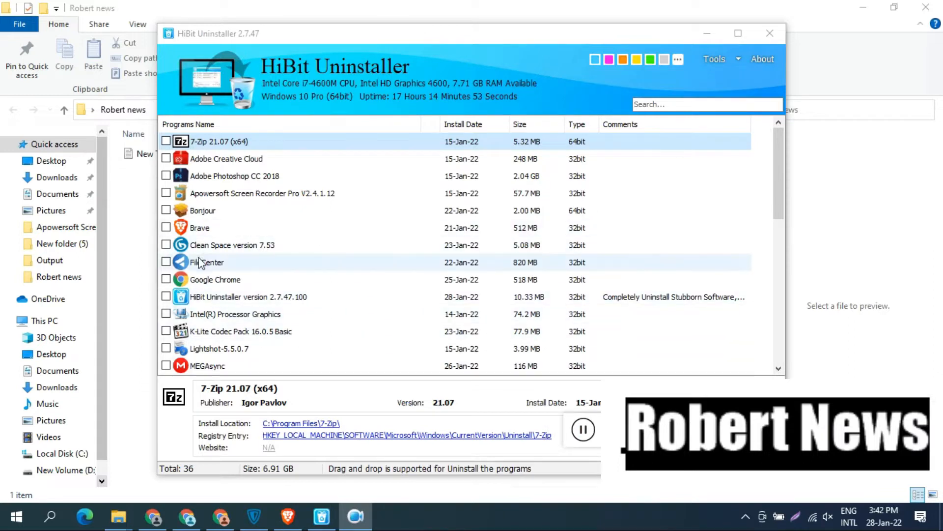
pyautogui.click(233, 244)
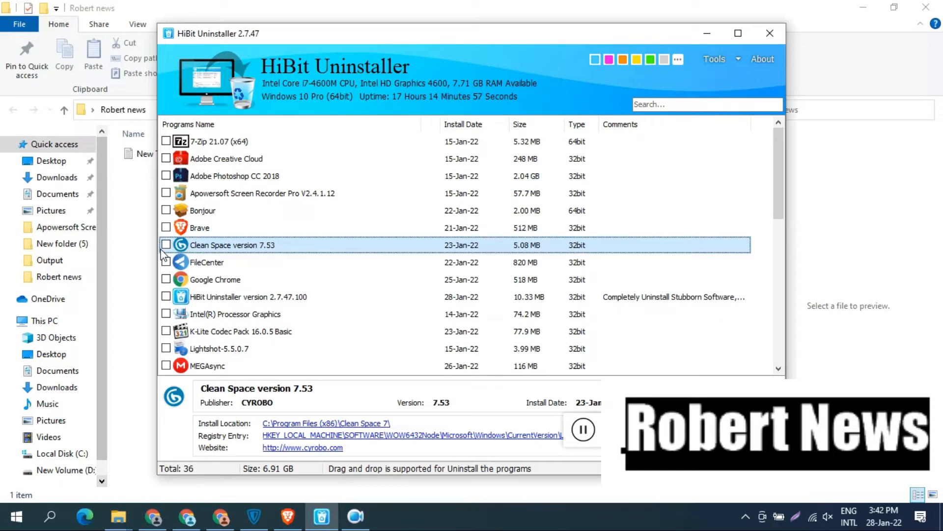
pyautogui.scroll(-3)
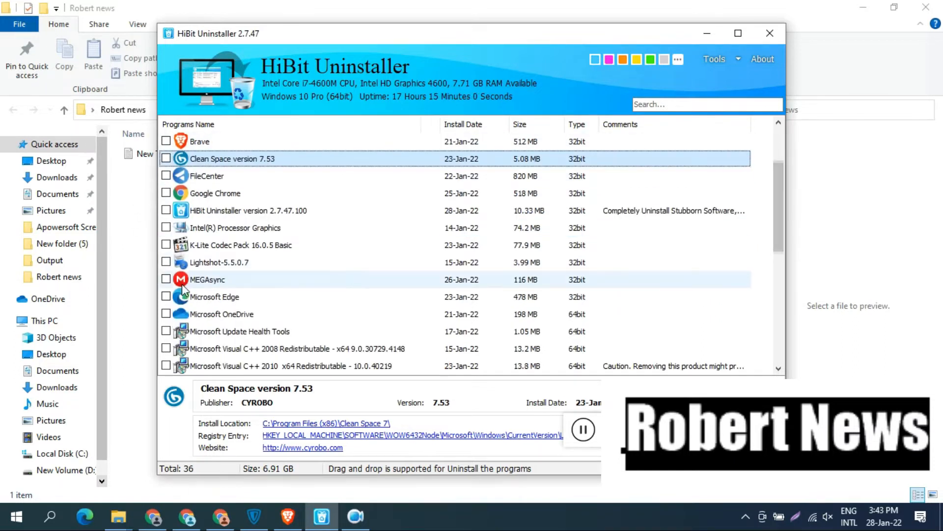
pyautogui.click(207, 279)
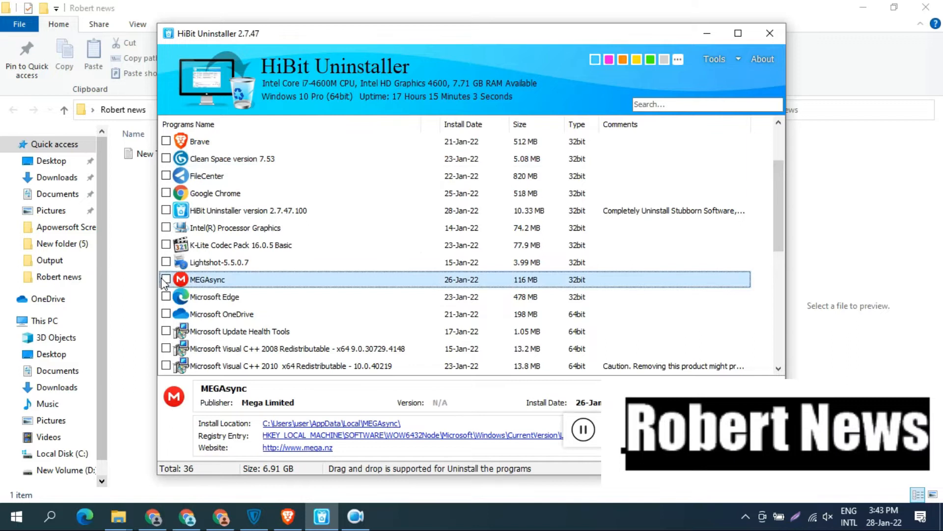
pyautogui.click(167, 176)
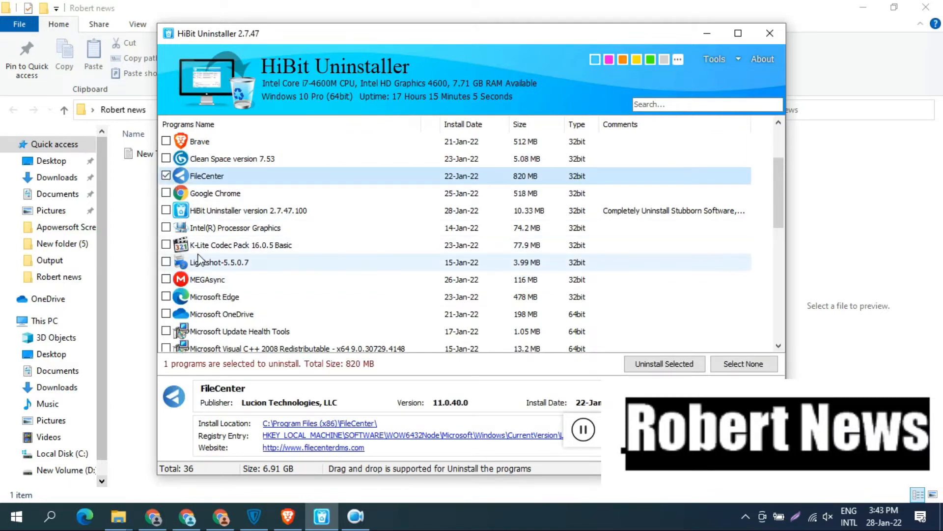
# - Mark MEGAsync too and choose Uninstall Selected for both programs (936 MB)
pyautogui.rightClick(207, 279)
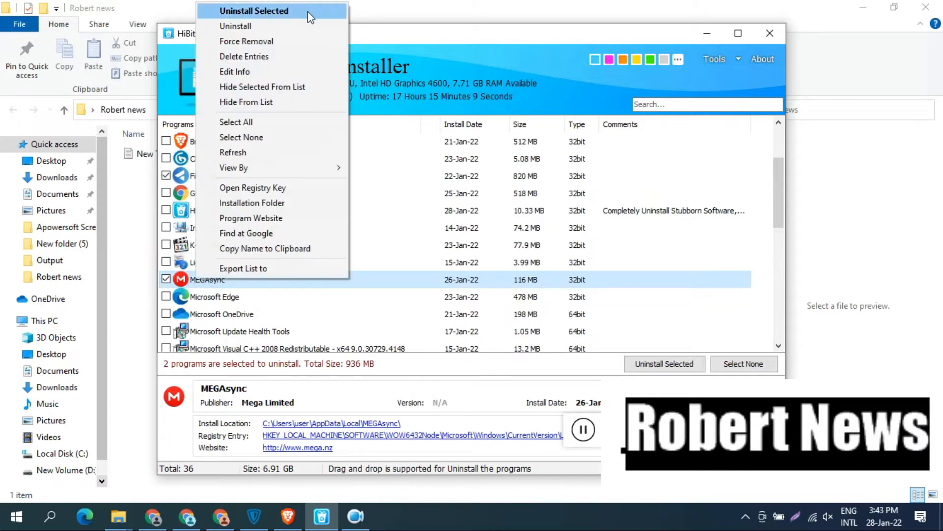
pyautogui.click(254, 11)
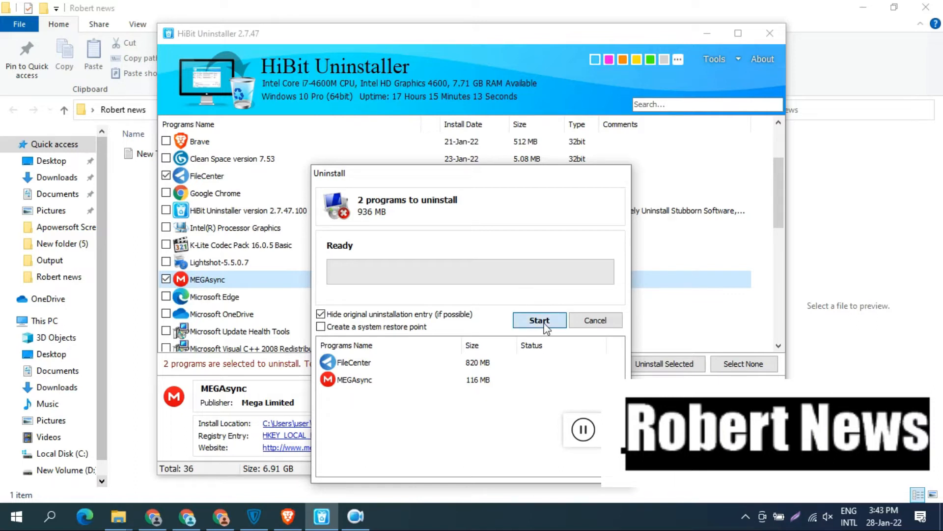
# - Start the batch removal and let FileCenter's own uninstaller run
pyautogui.click(539, 319)
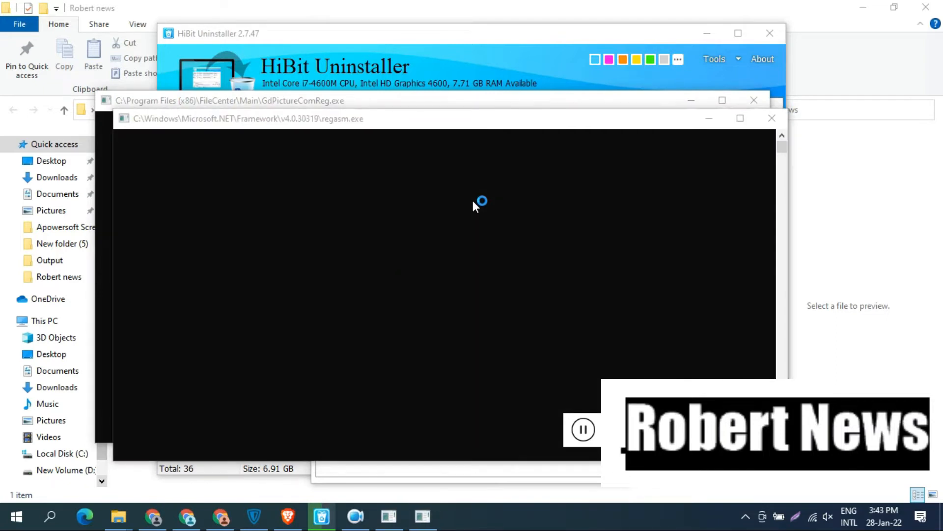
pyautogui.moveTo(475, 206)
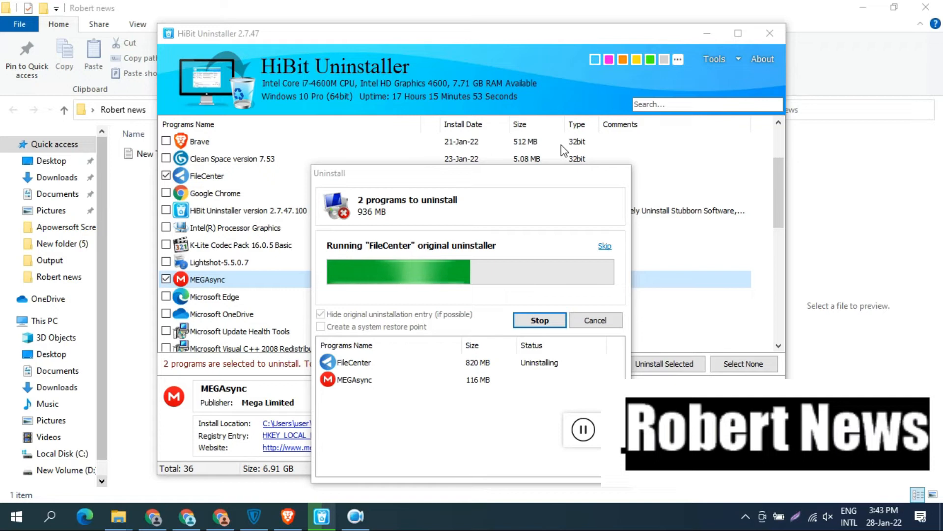
pyautogui.moveTo(588, 112)
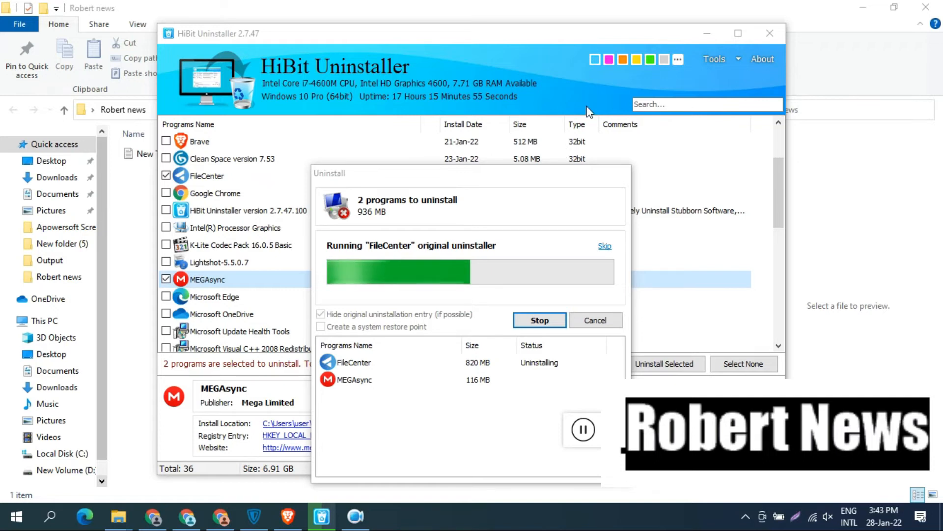
pyautogui.moveTo(486, 203)
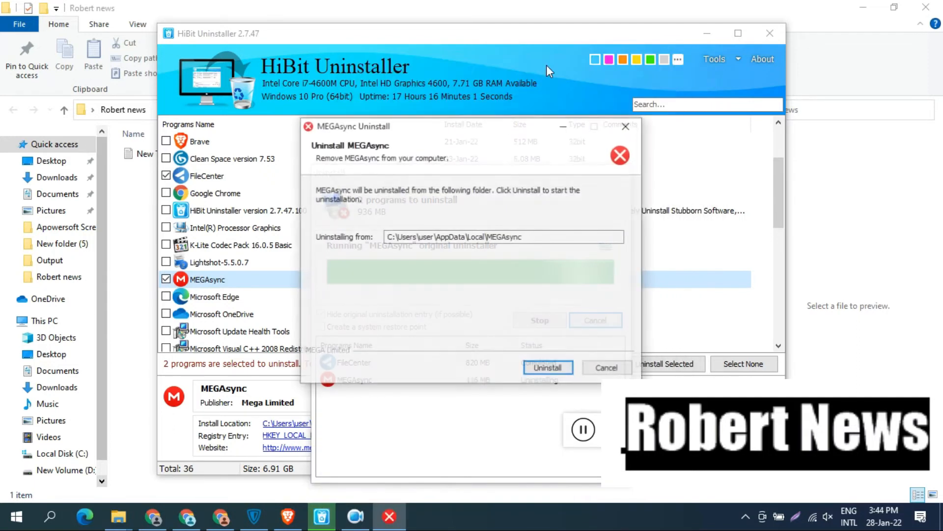
# - Confirm Uninstall in MEGAsync's uninstaller and wait until both programs show completed
pyautogui.click(548, 367)
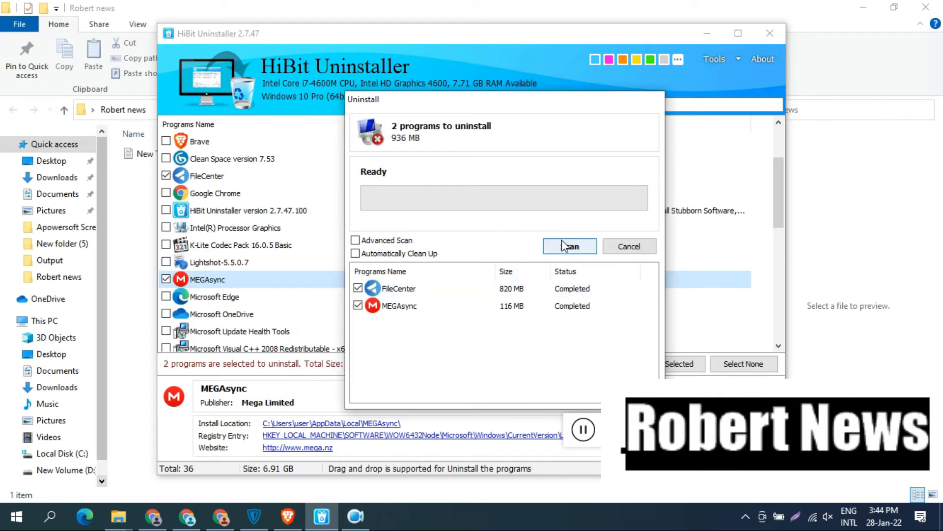
# - Scan for FileCenter and MEGAsync leftovers, then close the Leftovers window
pyautogui.click(569, 246)
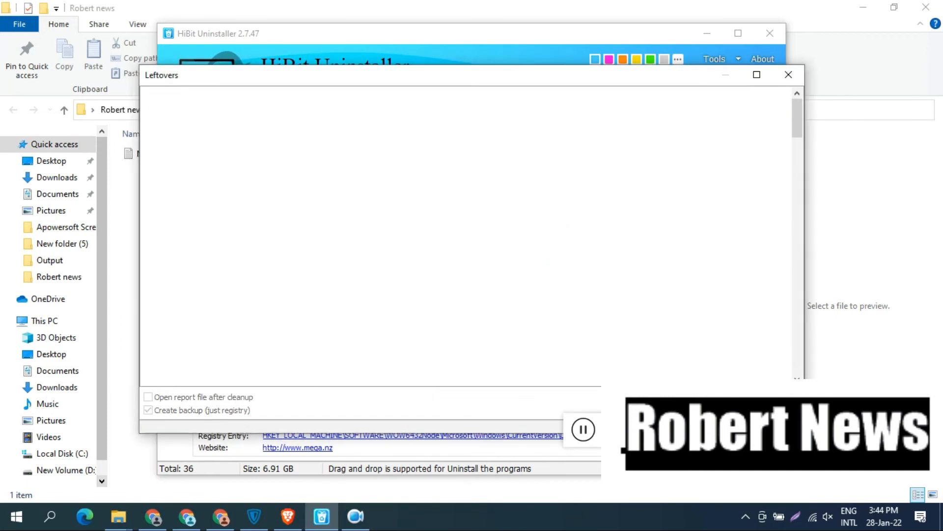
pyautogui.click(788, 74)
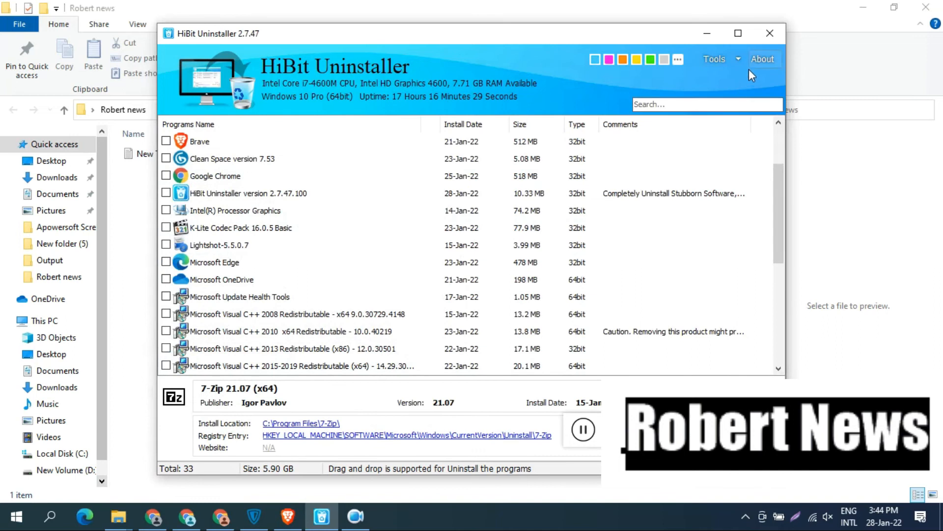
# - Browse the Tools menu, switch the theme to green and show the custom colour spectrum
pyautogui.click(715, 59)
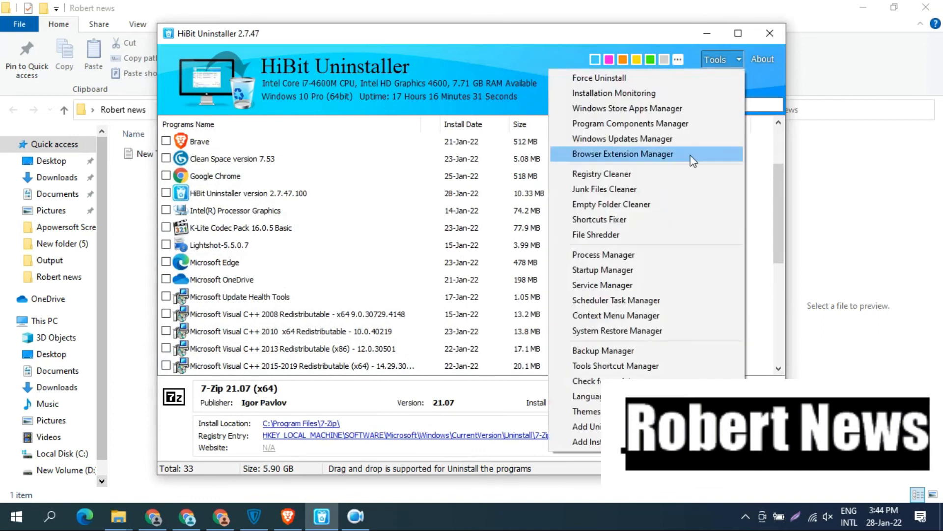
pyautogui.moveTo(753, 95)
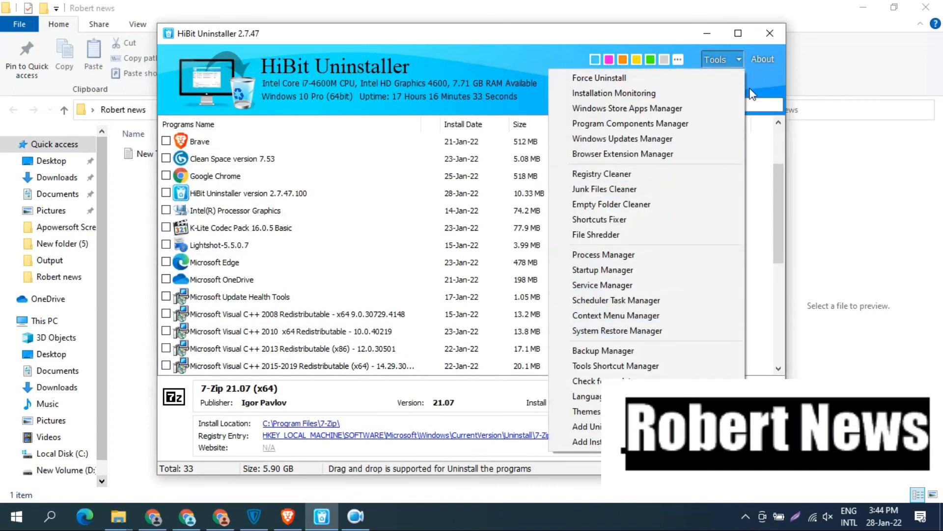
pyautogui.click(762, 59)
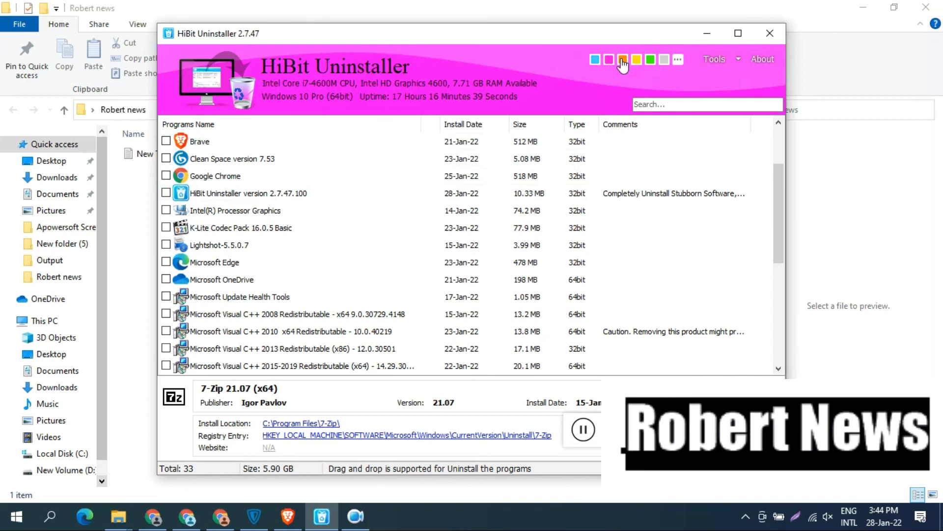
pyautogui.click(650, 59)
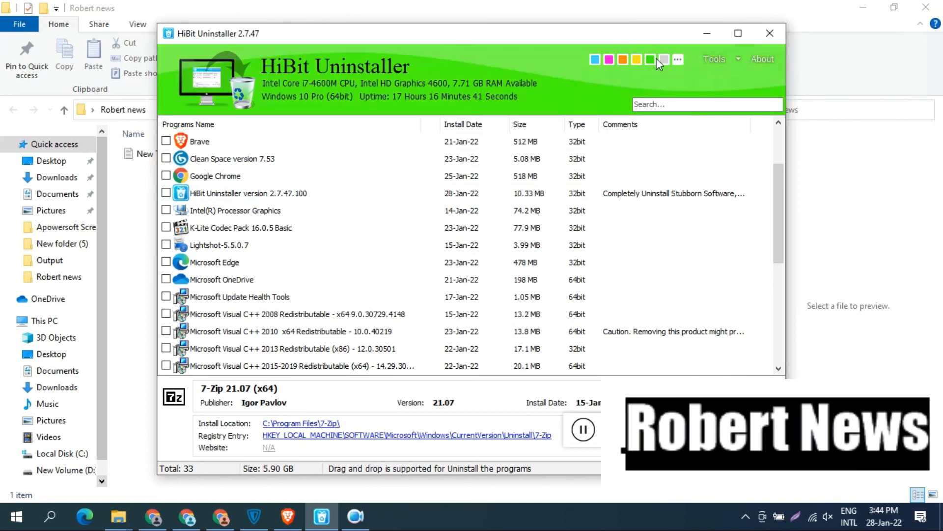
pyautogui.click(649, 59)
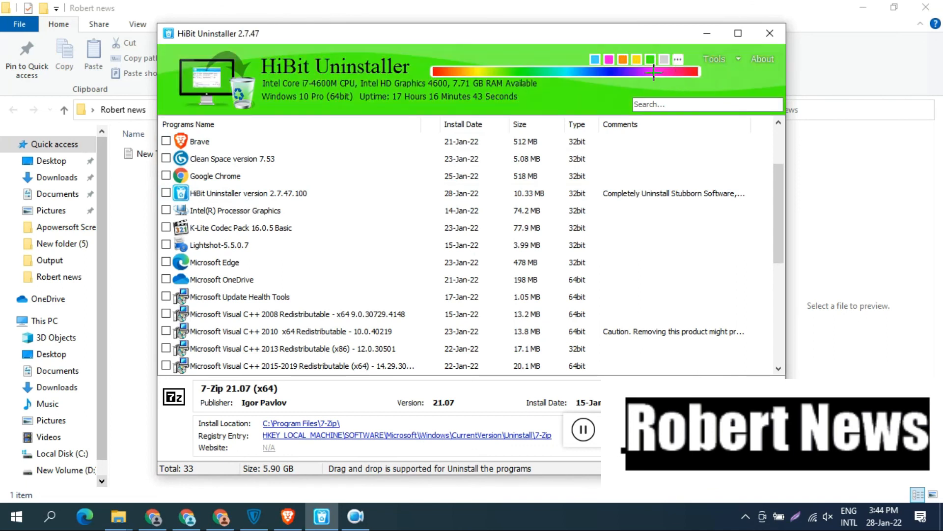